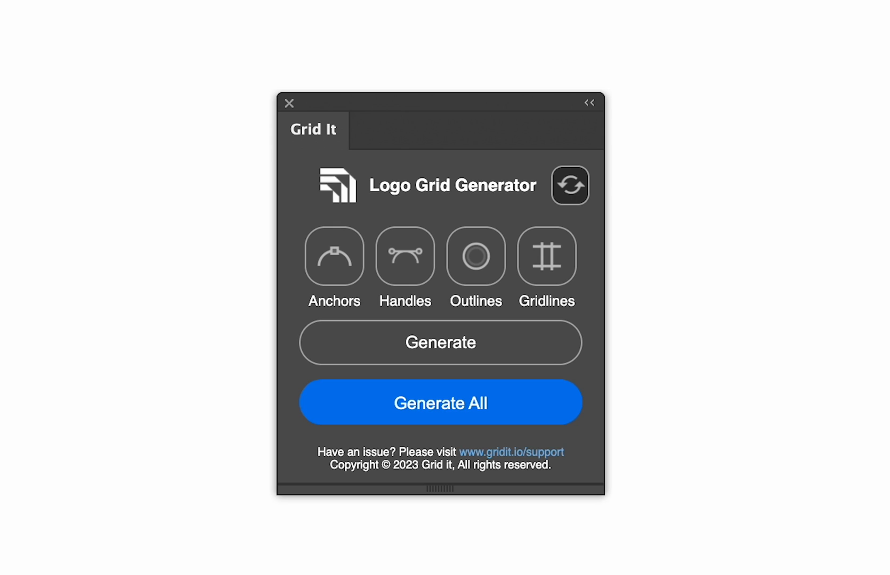
Step: Open the Grid It extension from Window > Extensions and dock it expanded in the right panel dock
left_click(312, 10)
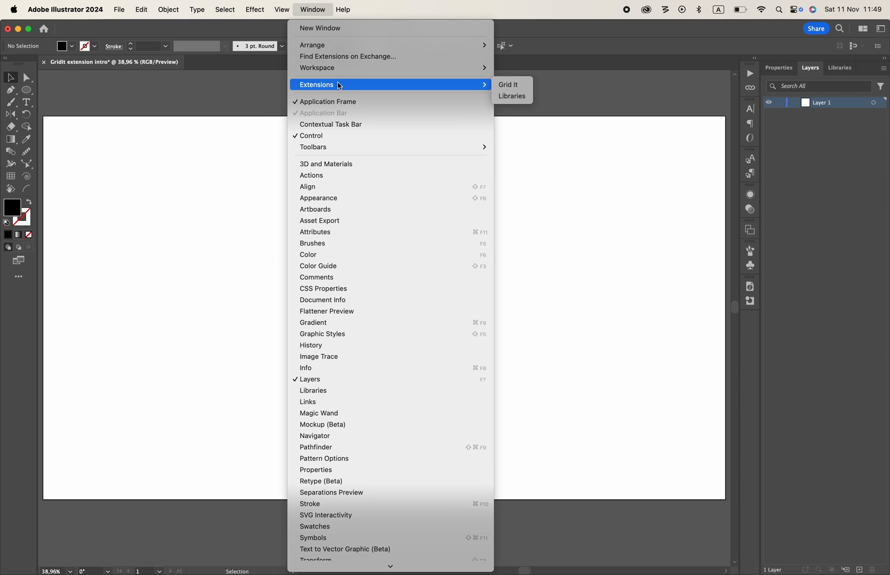
left_click(507, 84)
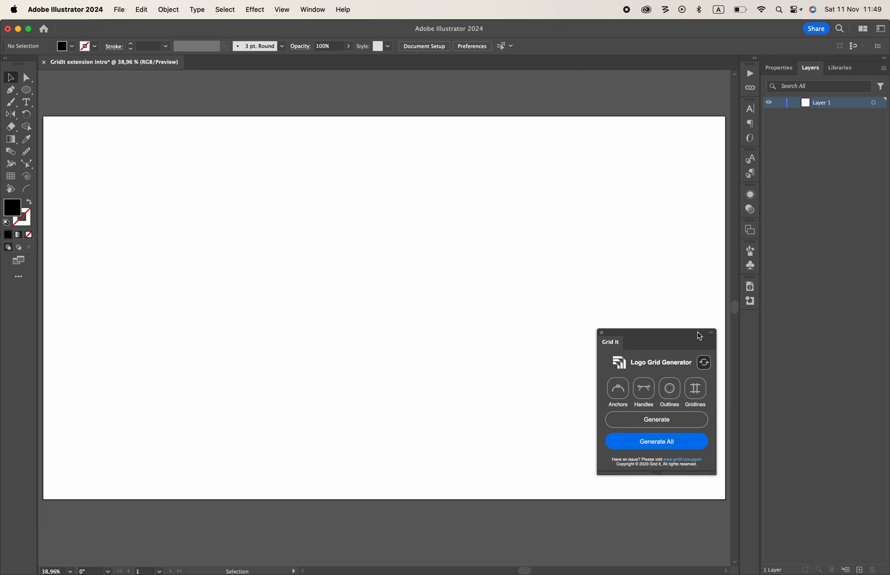
left_click(601, 332)
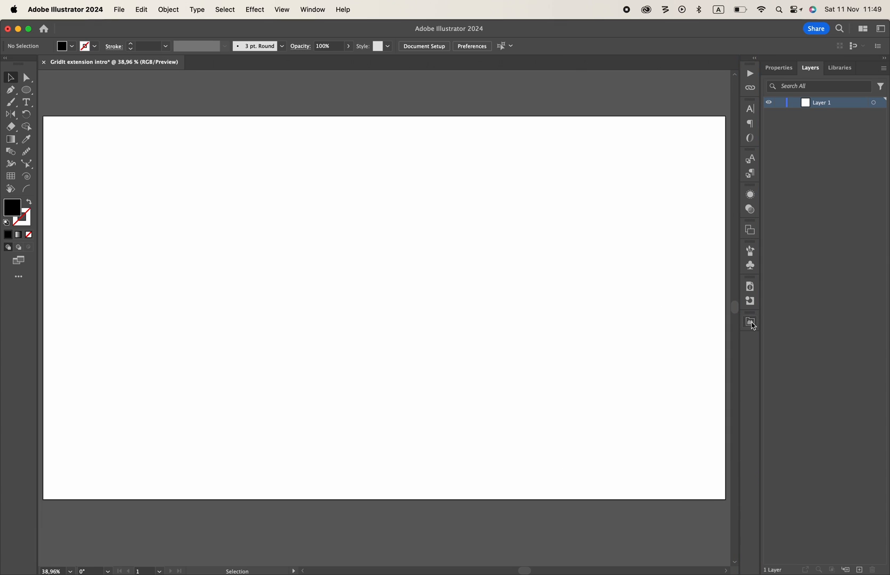
left_click(748, 323)
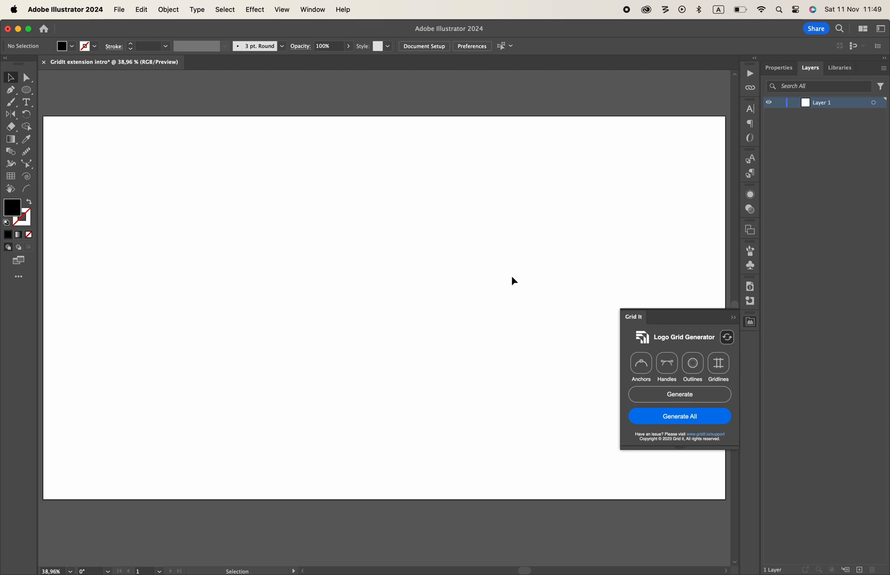
mouse_move(481, 237)
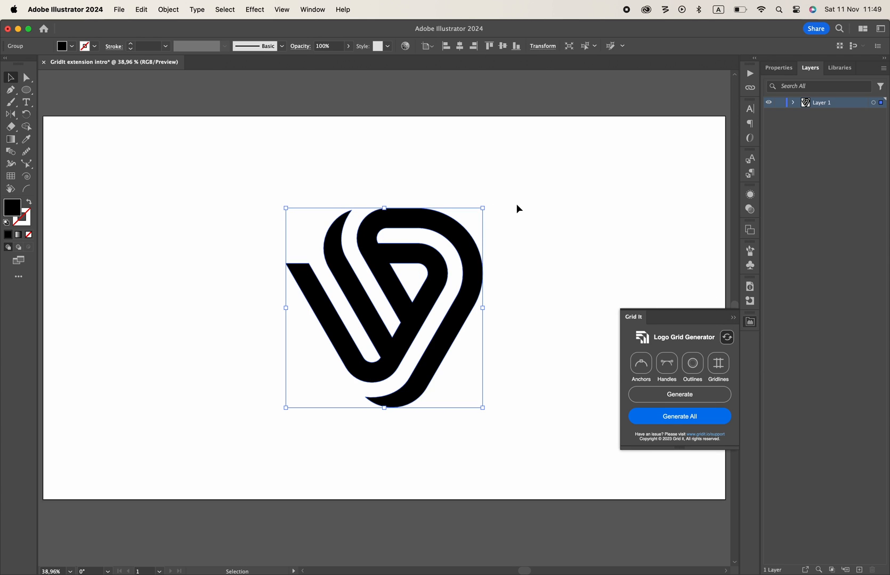
mouse_move(533, 211)
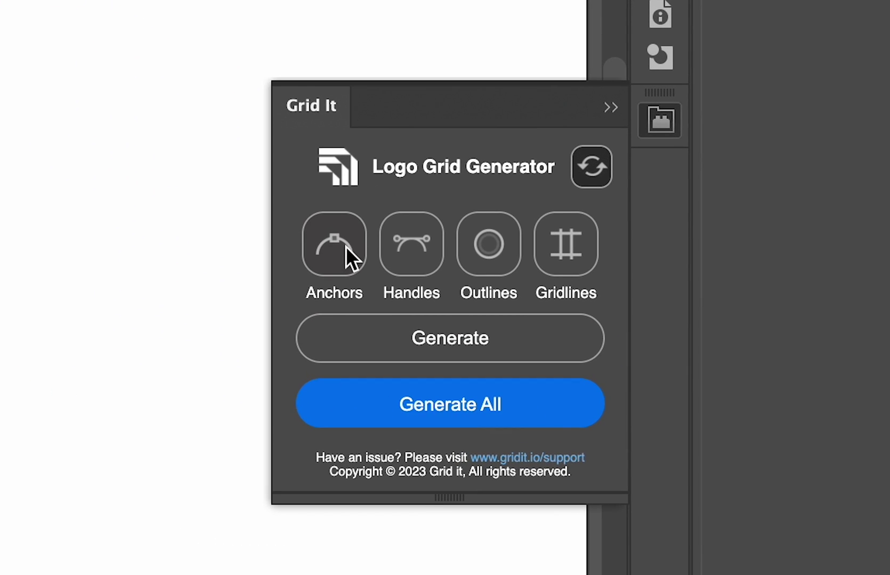
Step: Toggle Anchors in Grid It and generate anchor markers over the selected logo
left_click(333, 245)
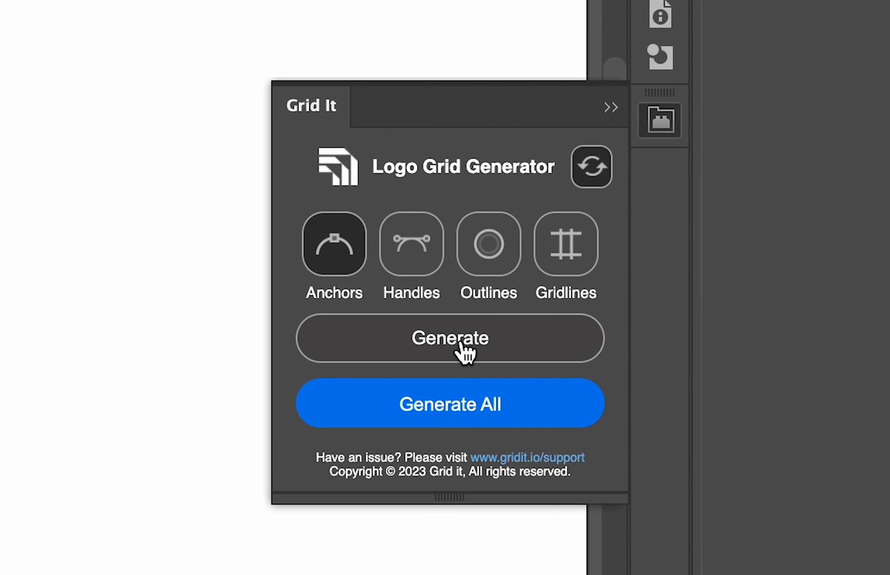
left_click(449, 339)
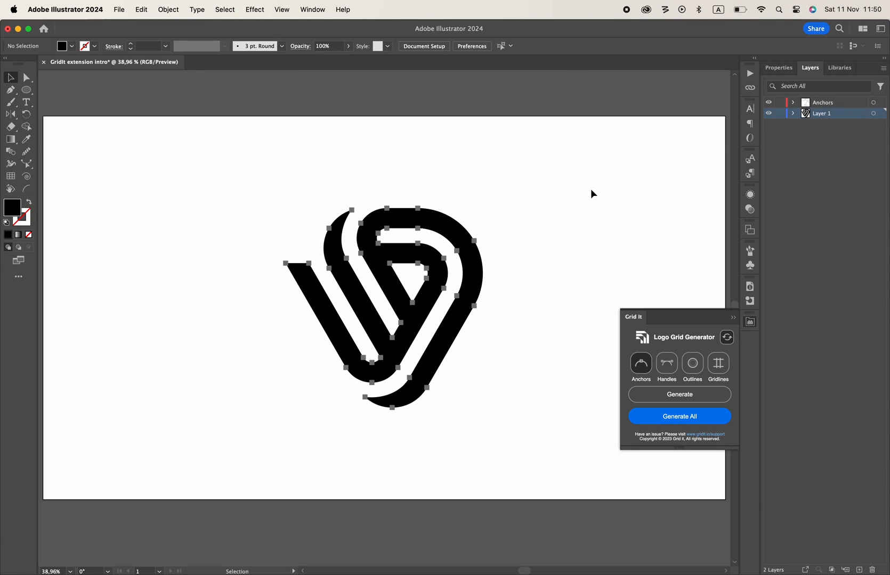
left_click(726, 337)
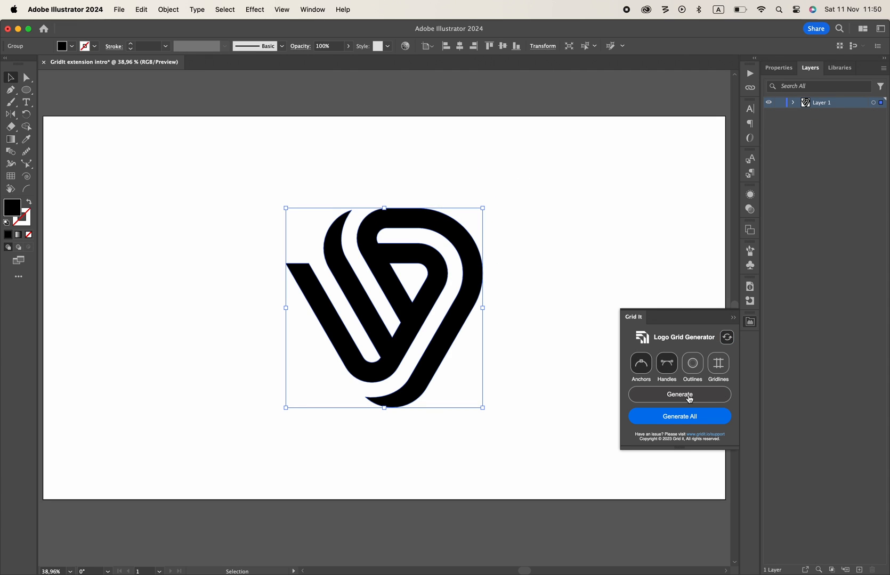
Step: Generate handle guides and then outline guides for the selected logo
left_click(680, 395)
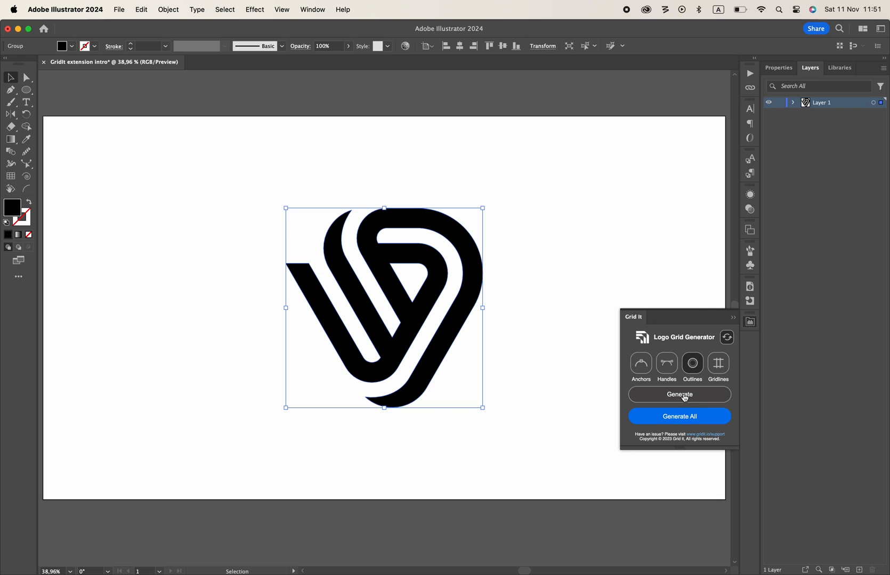
left_click(680, 395)
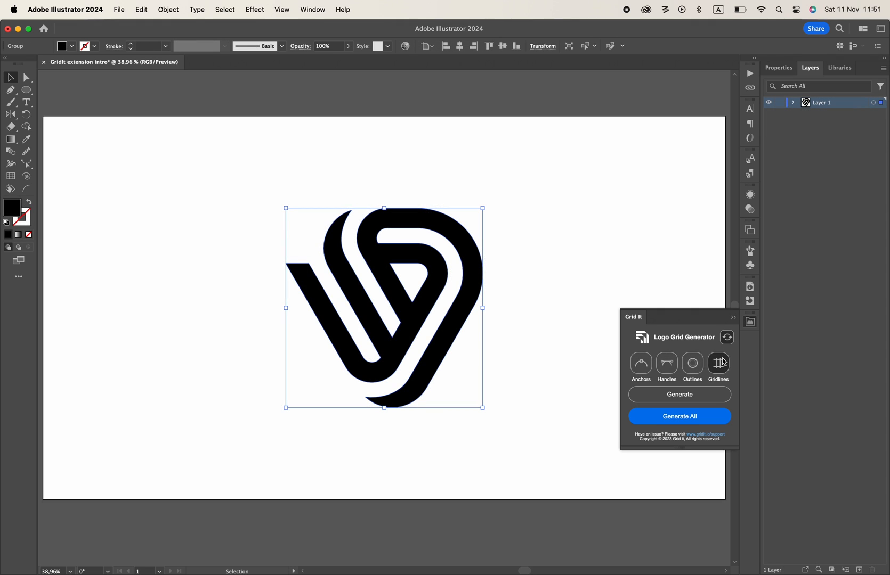
Step: Generate gridlines over the selected interlocking logo
left_click(679, 394)
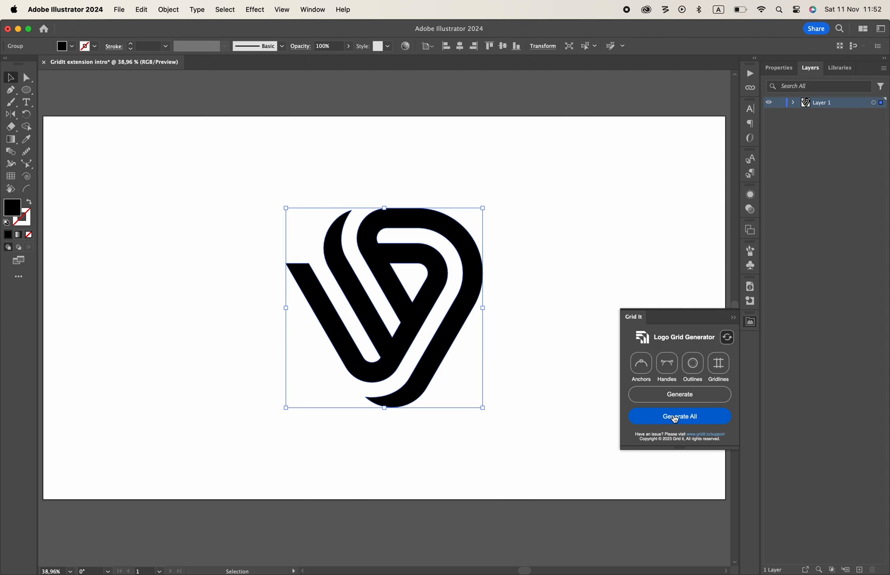
Step: Run Generate All to create anchors, handles, outlines and gridlines together, then view the Grid It website
left_click(679, 417)
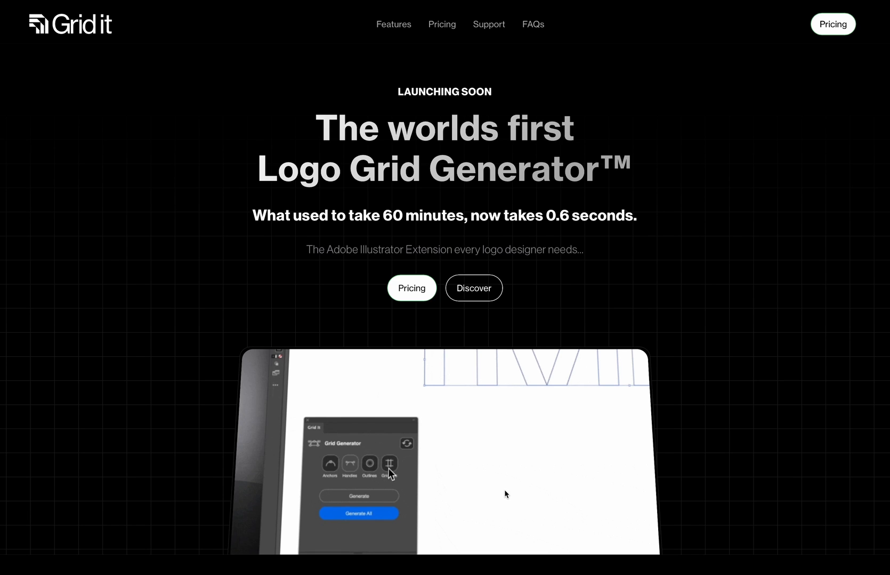
left_click(358, 497)
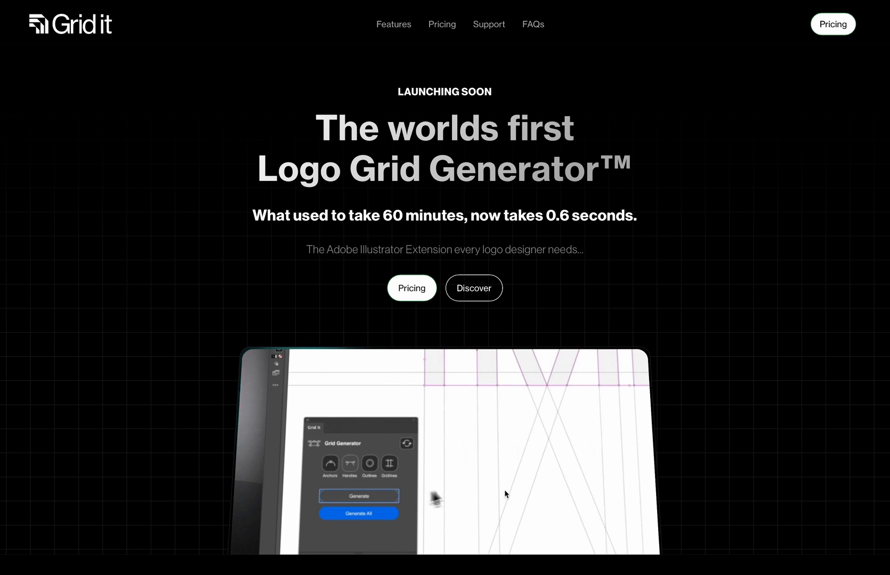